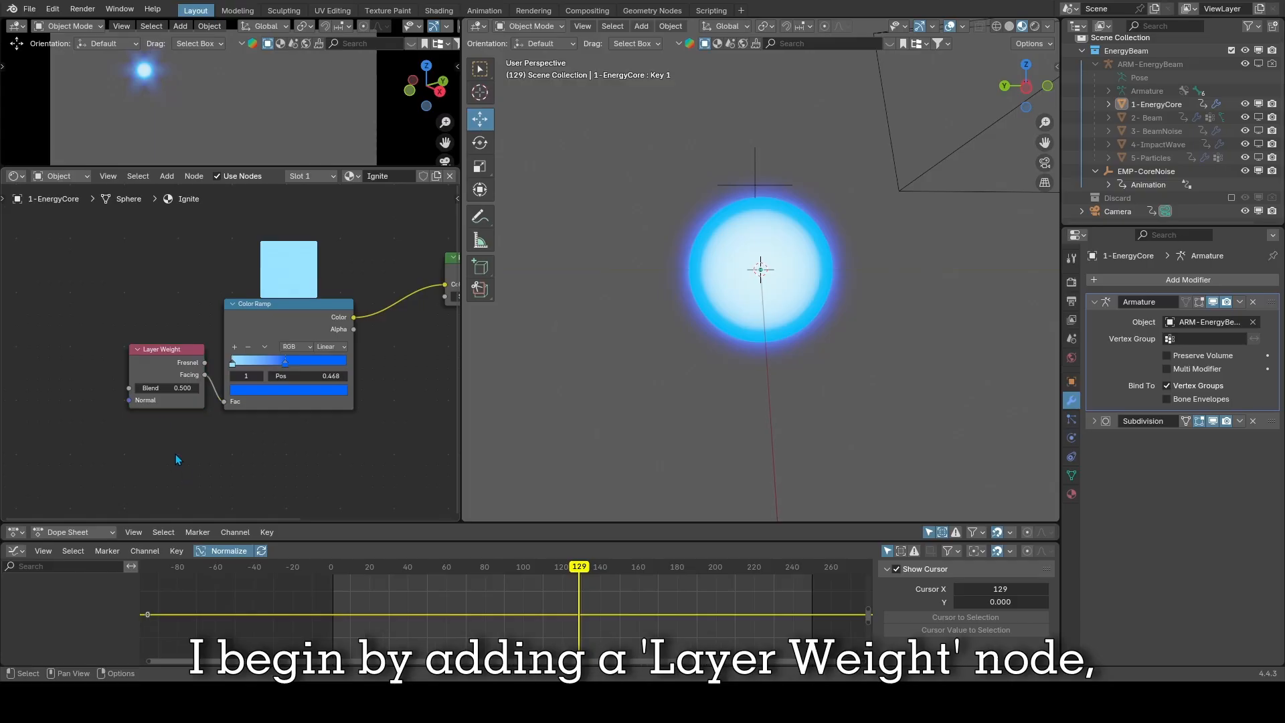
# Rearrange the Layer Weight and Color Ramp nodes, then set the light stop near 0.25 and move the blue stop inward.
pyautogui.moveTo(203, 376); pyautogui.dragTo(221, 414)
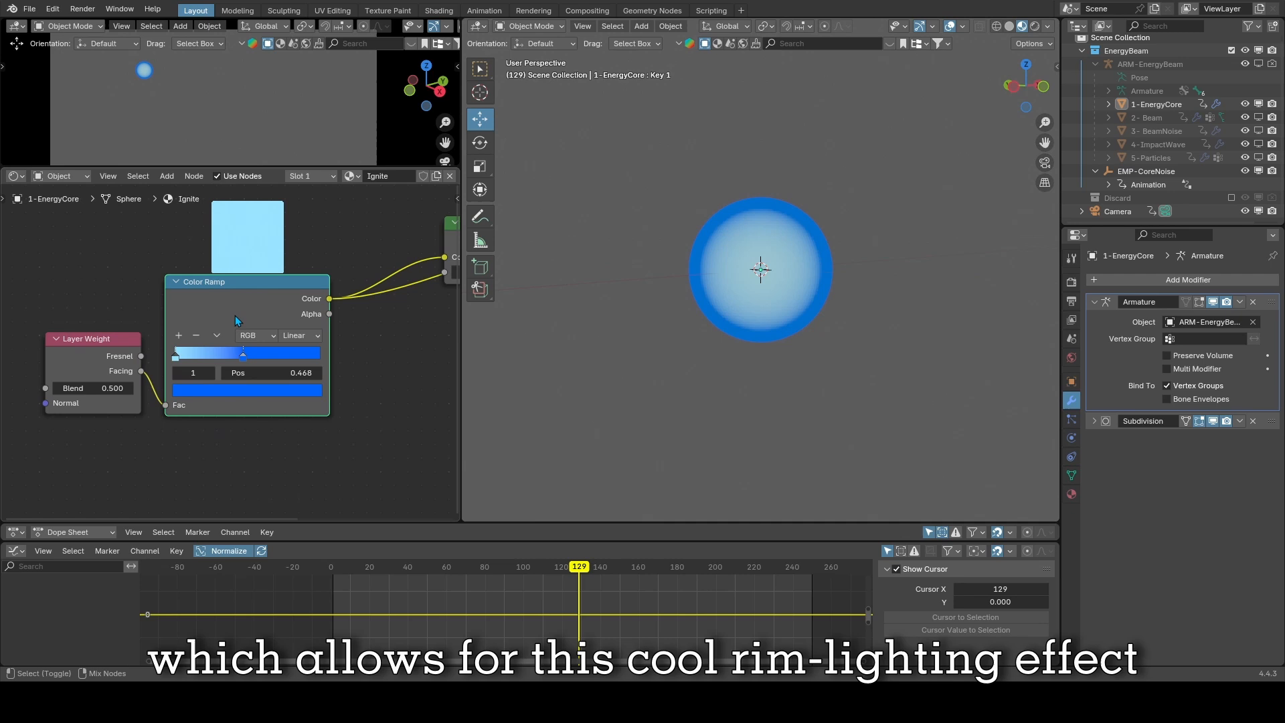
pyautogui.moveTo(242, 353); pyautogui.dragTo(217, 354)
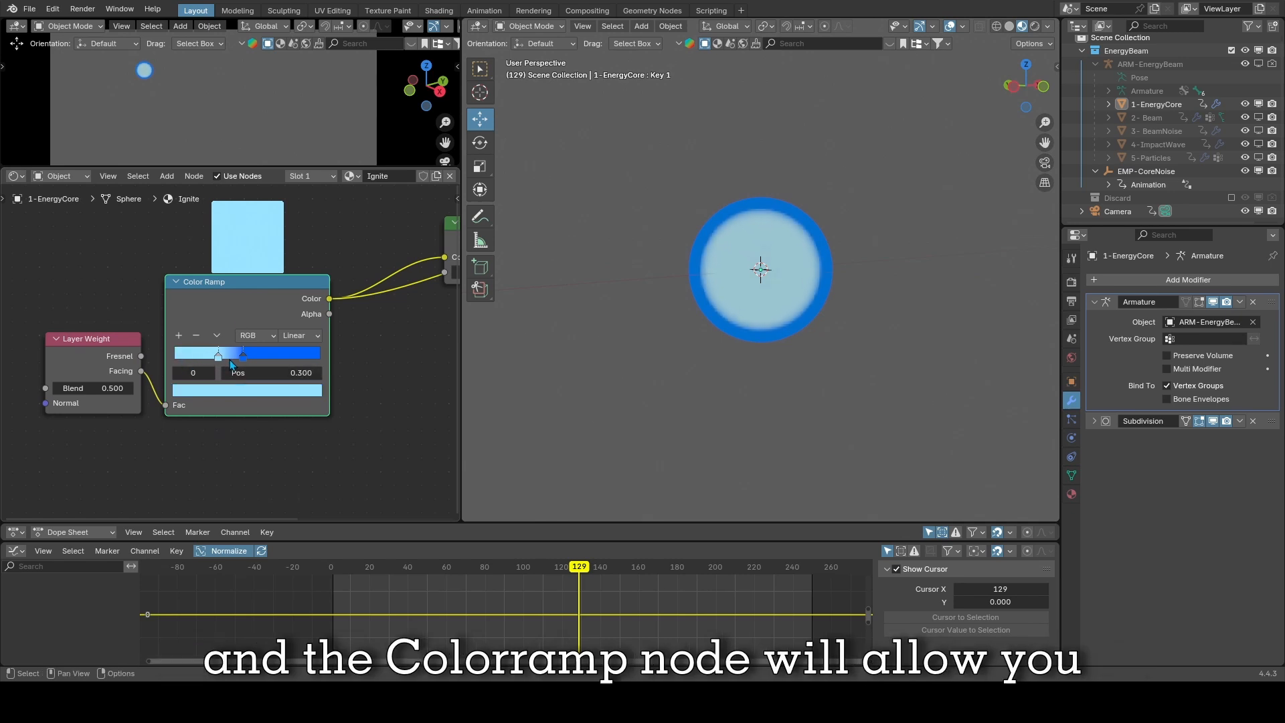
pyautogui.moveTo(216, 354); pyautogui.dragTo(211, 355)
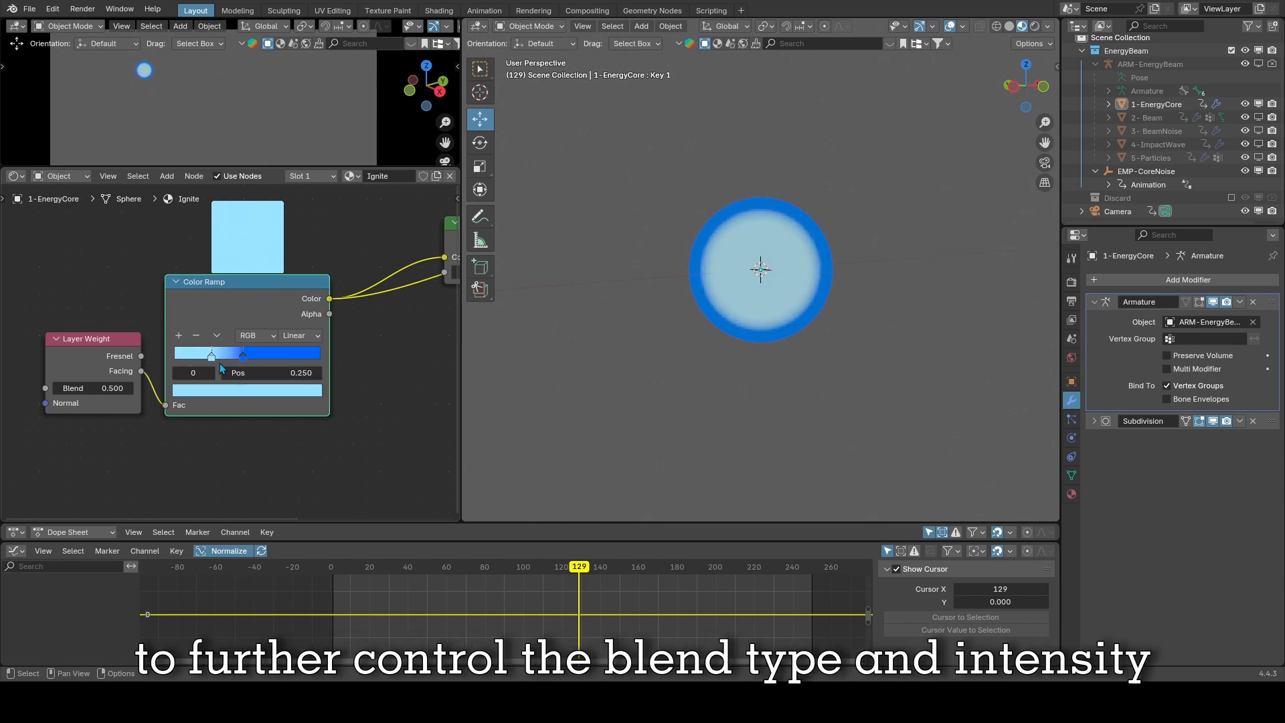
pyautogui.moveTo(242, 354); pyautogui.dragTo(227, 354)
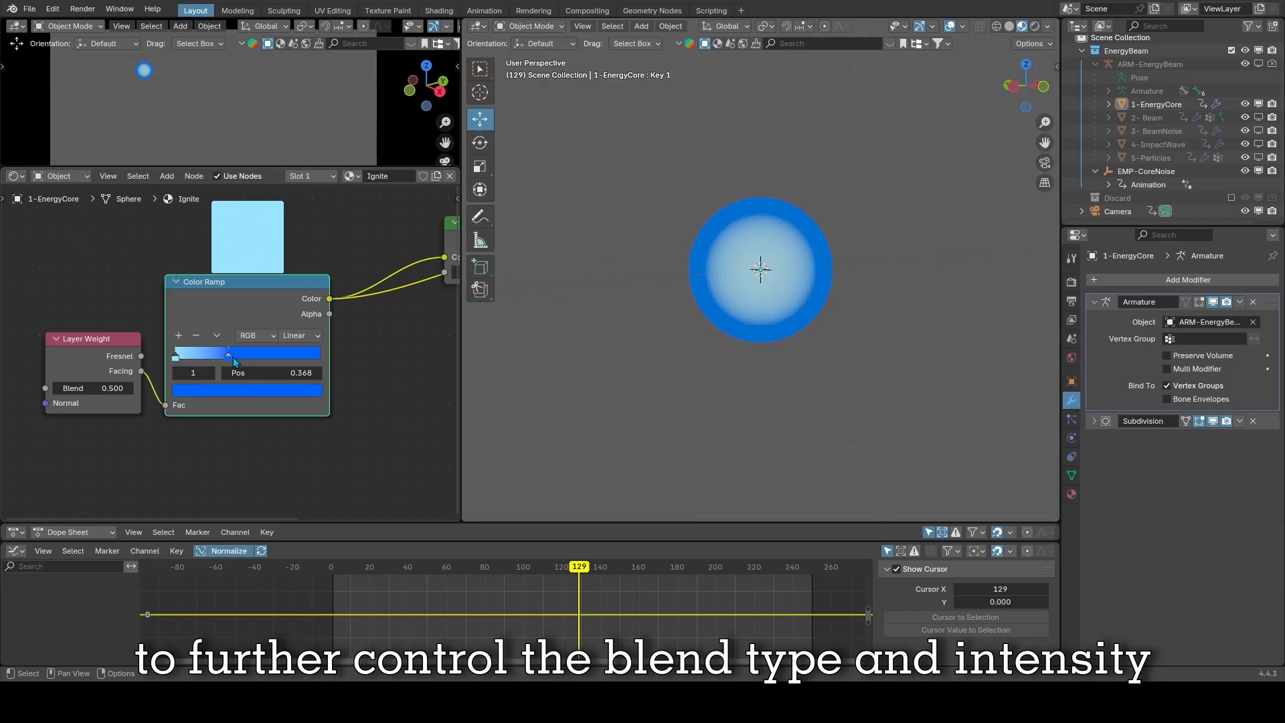
pyautogui.moveTo(228, 353); pyautogui.dragTo(204, 353)
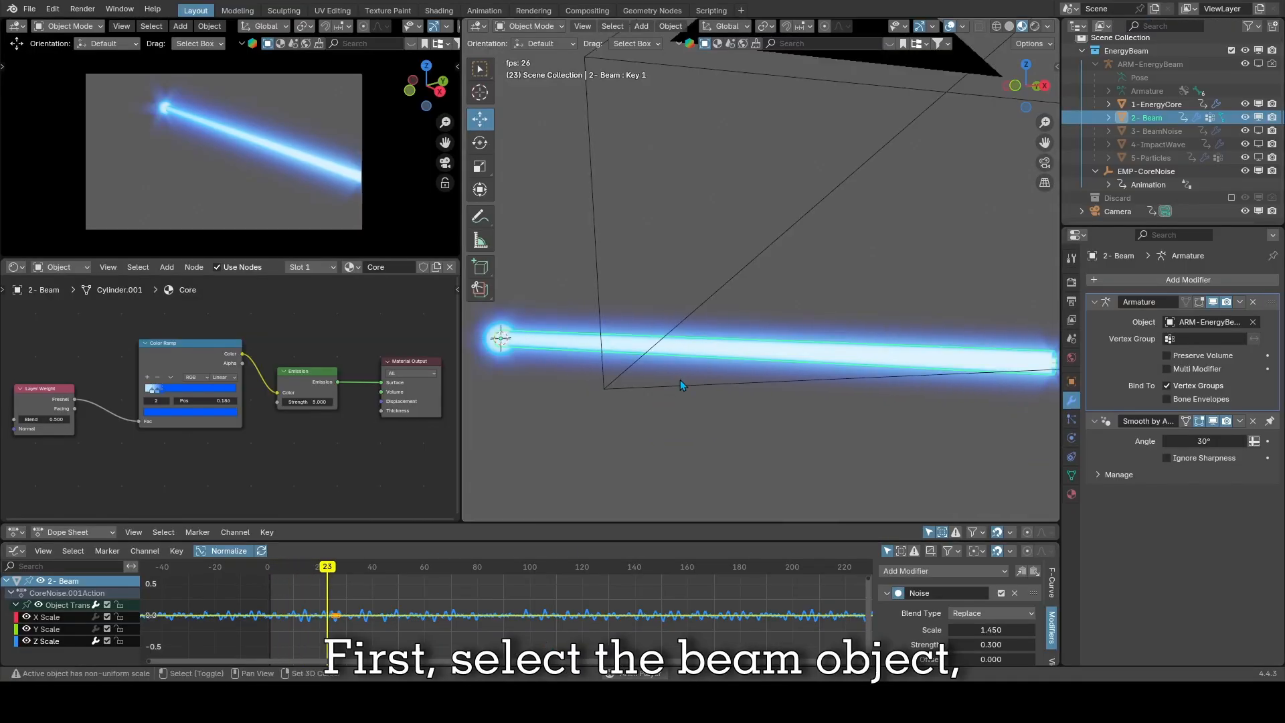
# Insert a scale keyframe on the beam.
pyautogui.press('k')
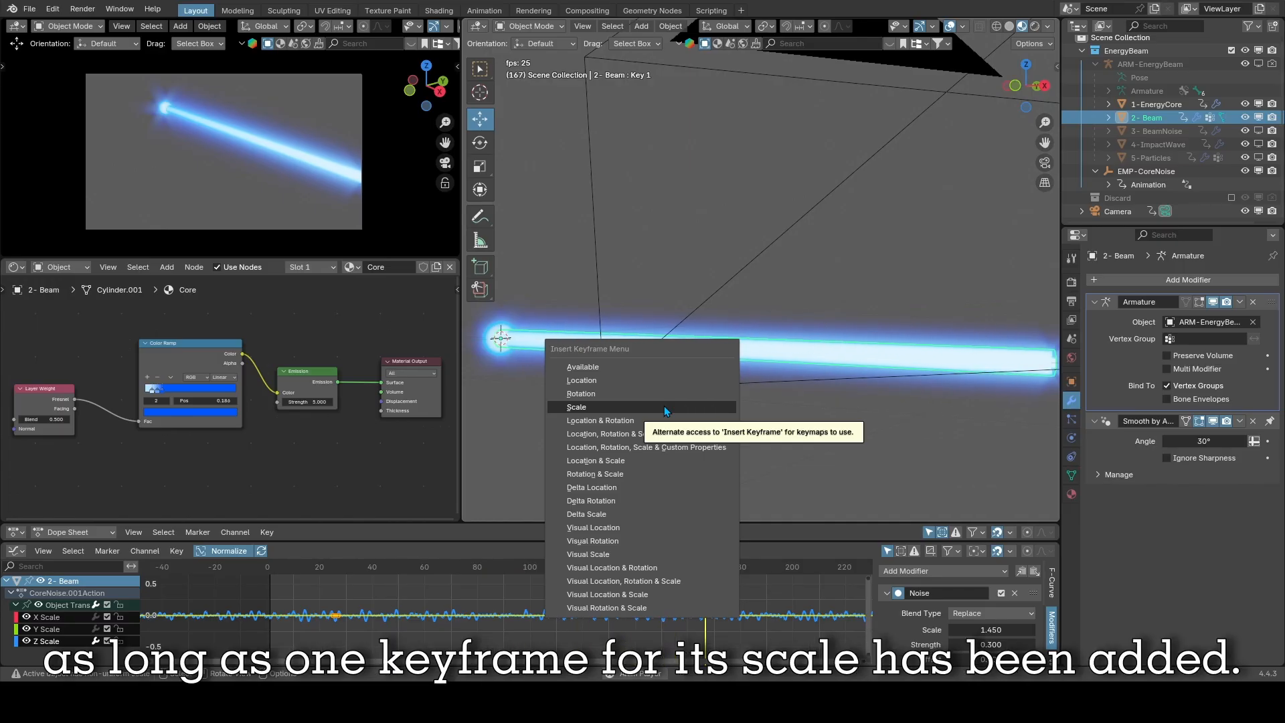
pyautogui.click(576, 406)
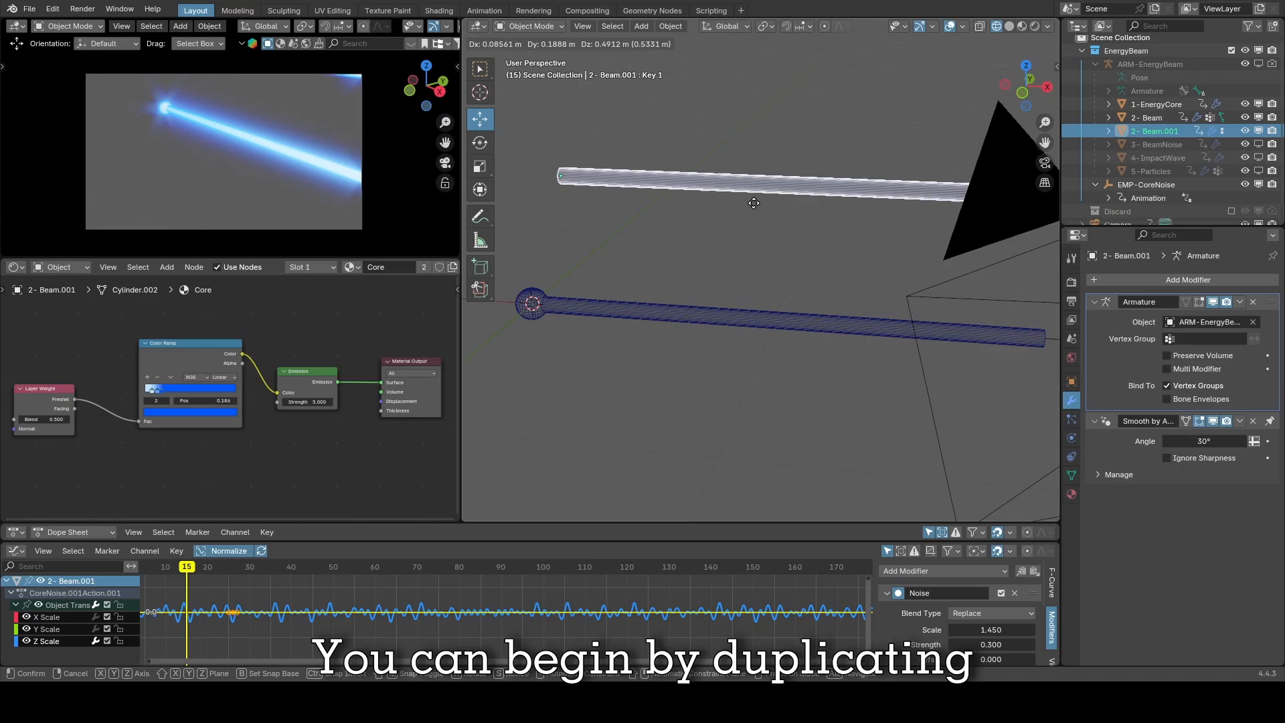
# Toggle Edit Mode on the duplicated beam.
pyautogui.press('Tab')
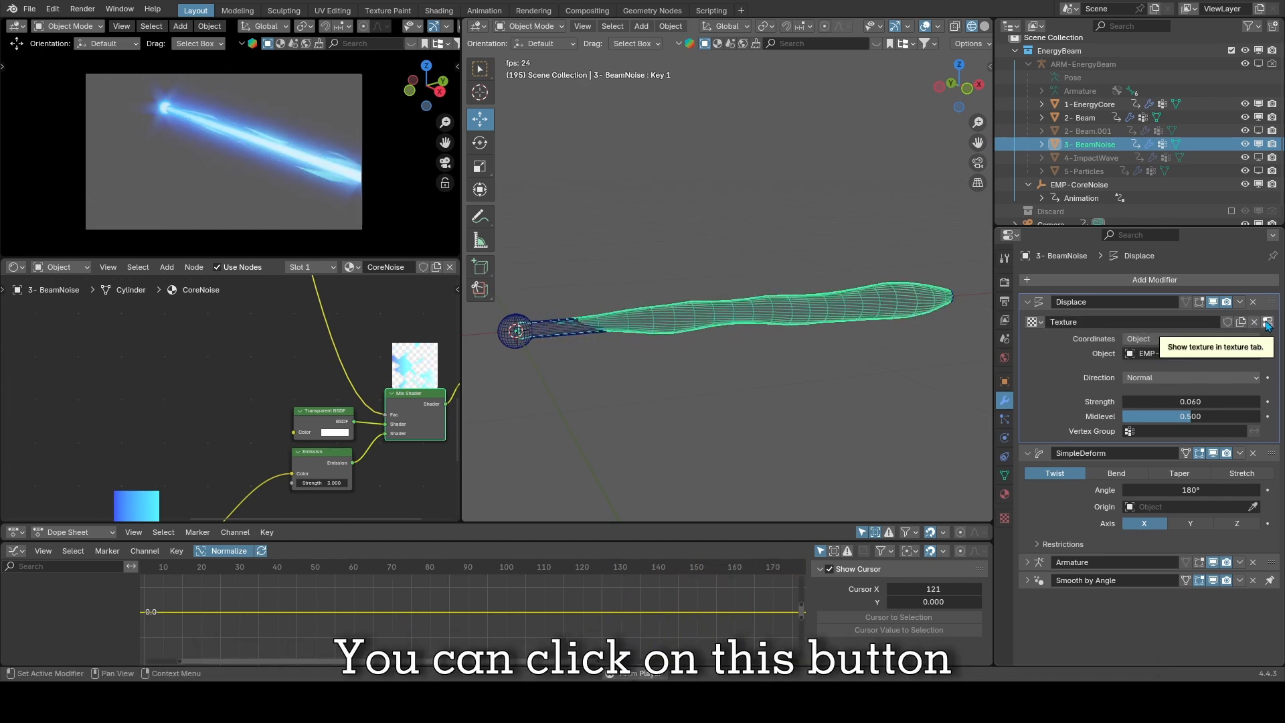
pyautogui.click(1266, 321)
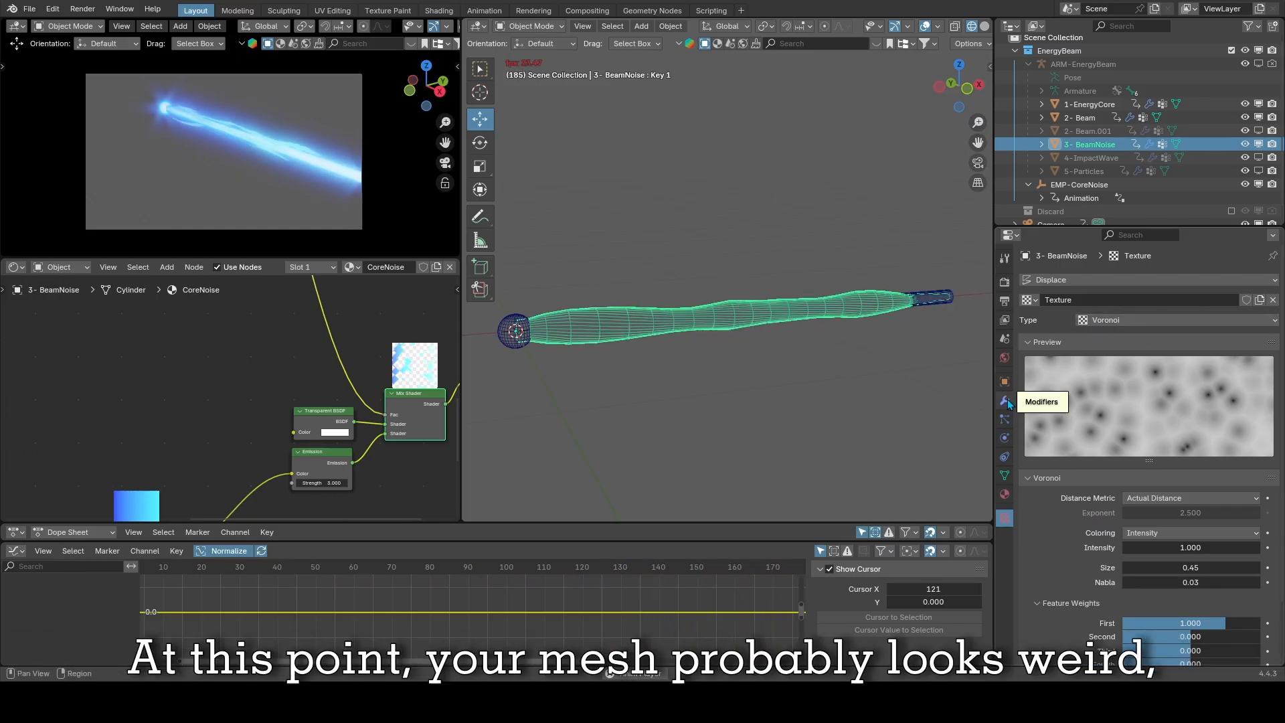
pyautogui.click(1004, 401)
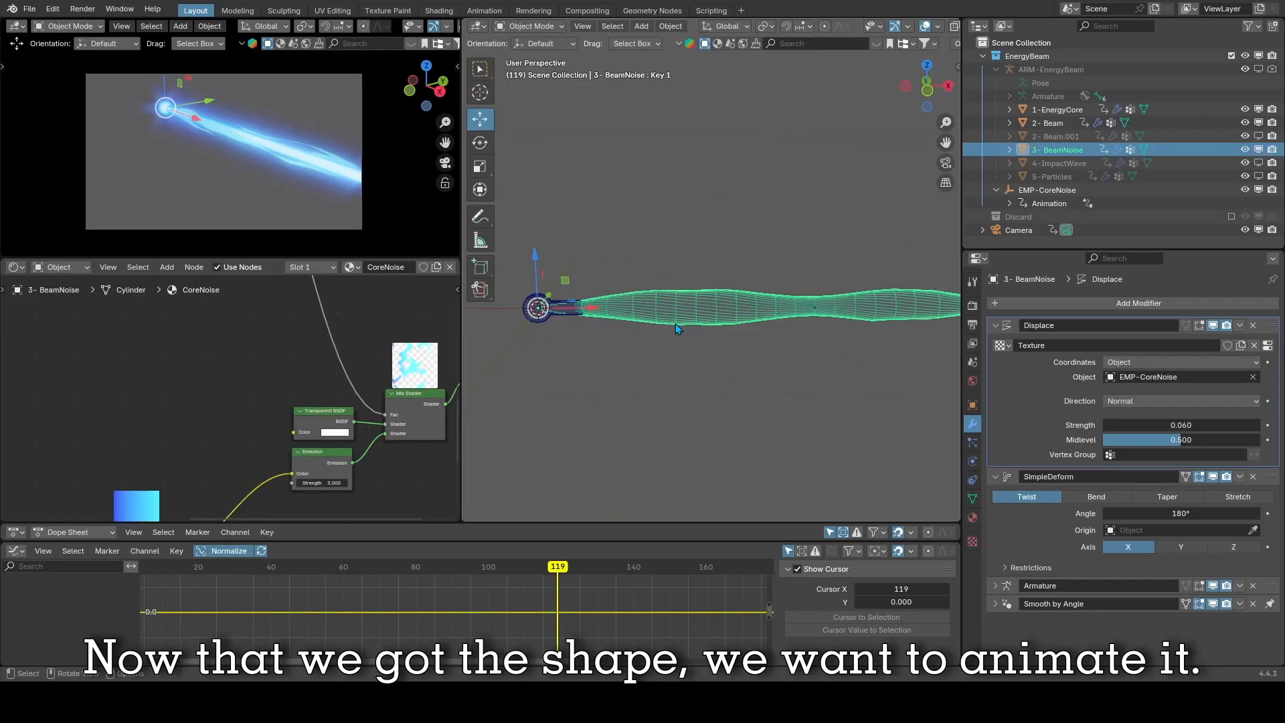
# Select the EMP-CoreNoise empty in the viewport.
pyautogui.click(1180, 361)
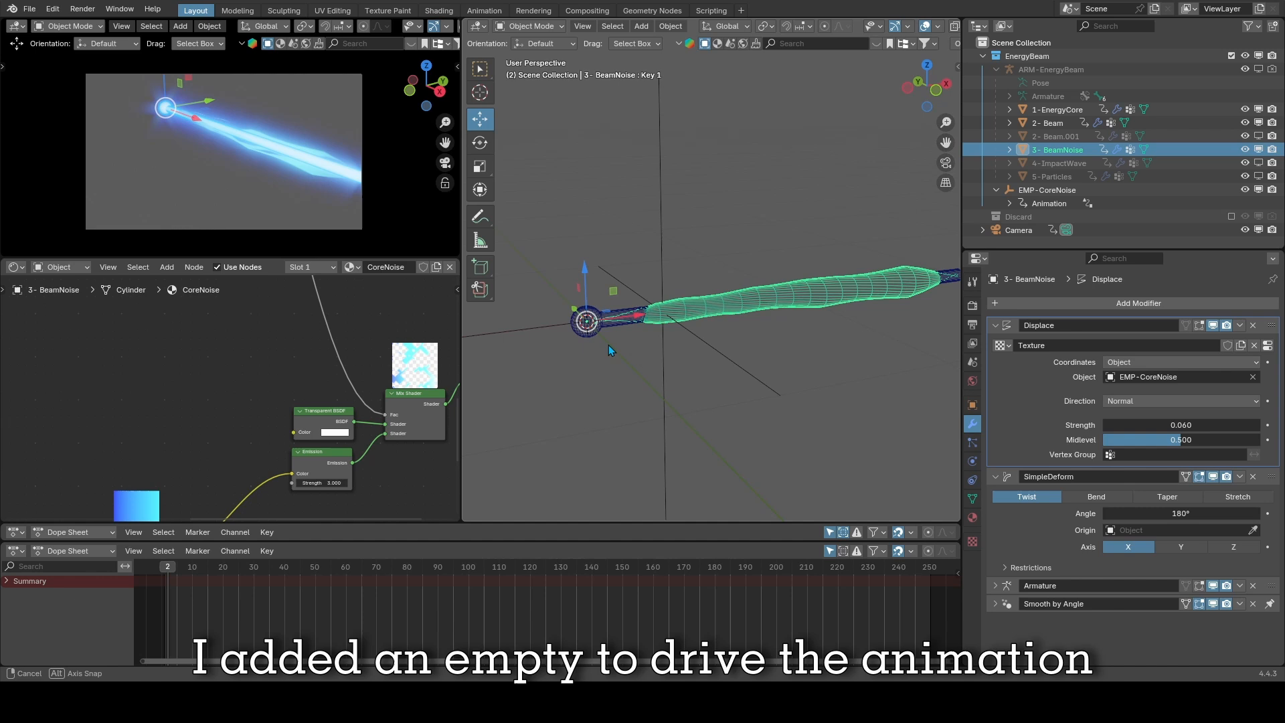
pyautogui.click(1046, 189)
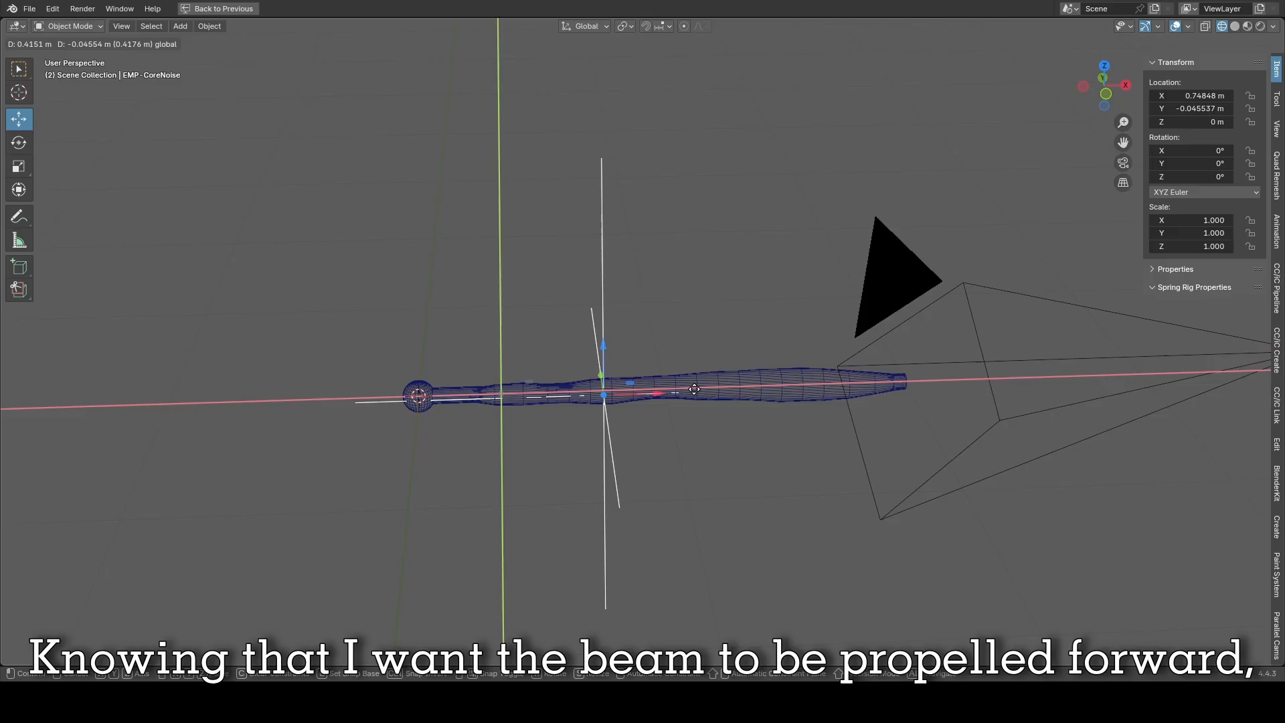
# Enter a #frame/ driver expression in the empty's Location X field.
pyautogui.write('#frame')
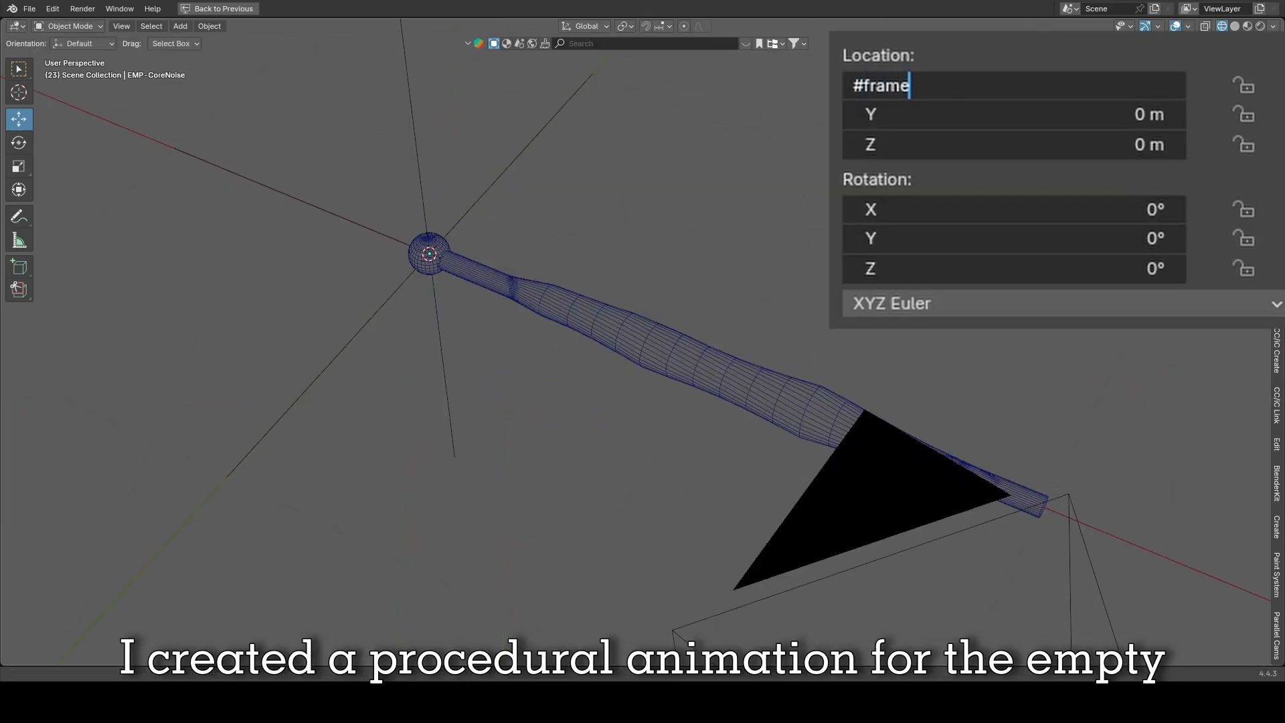
pyautogui.write('/')
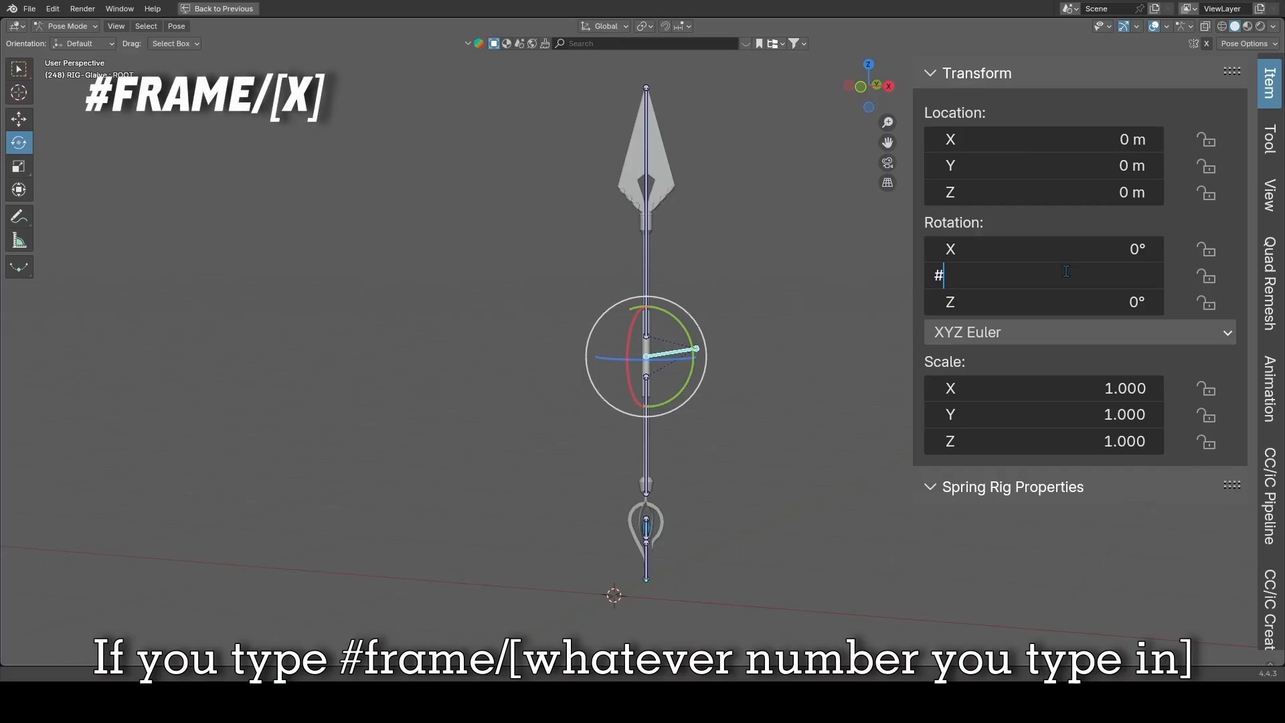
pyautogui.write('frame/')
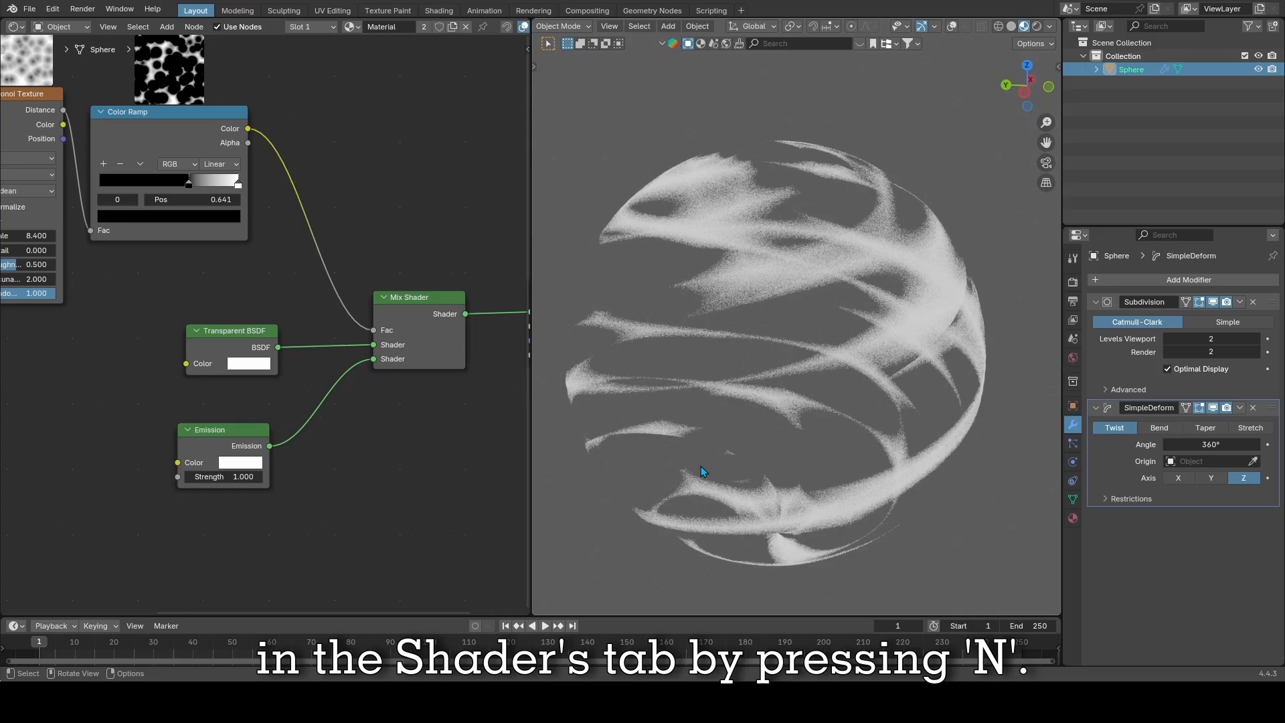
# Switch the material's Render Method from Dithered to Blended in the sidebar Options.
pyautogui.press('n')
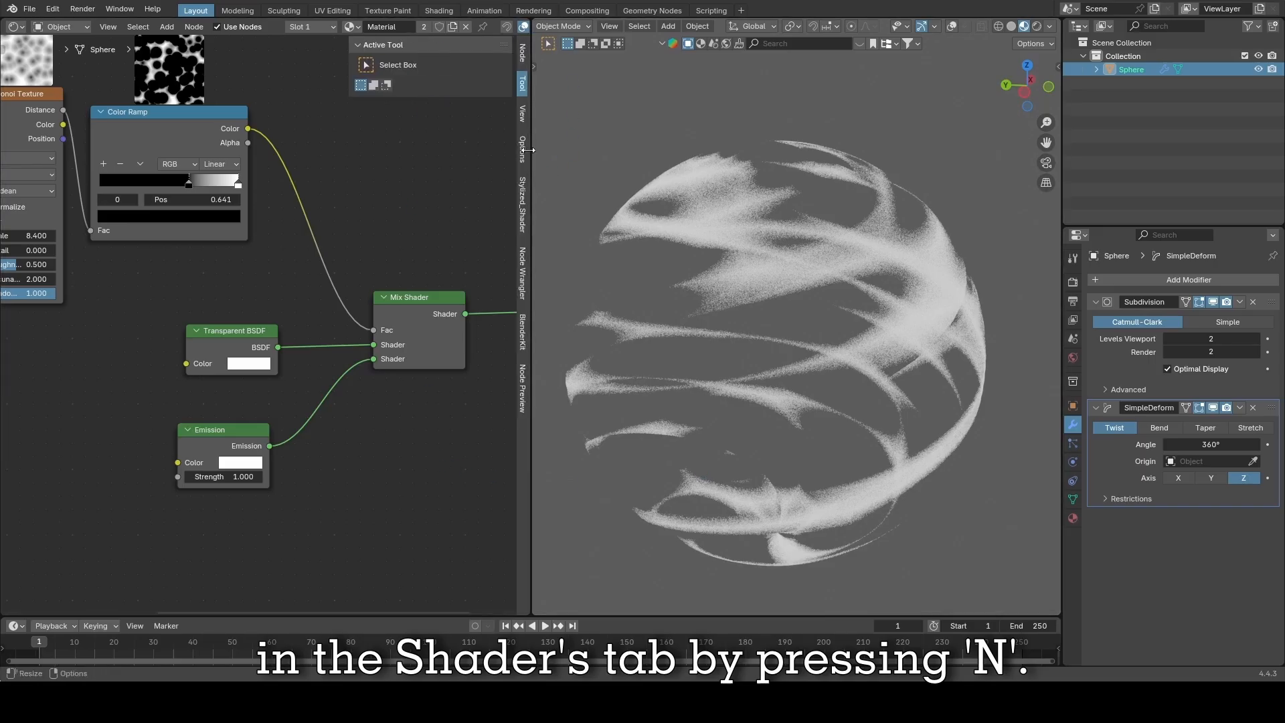
pyautogui.click(461, 198)
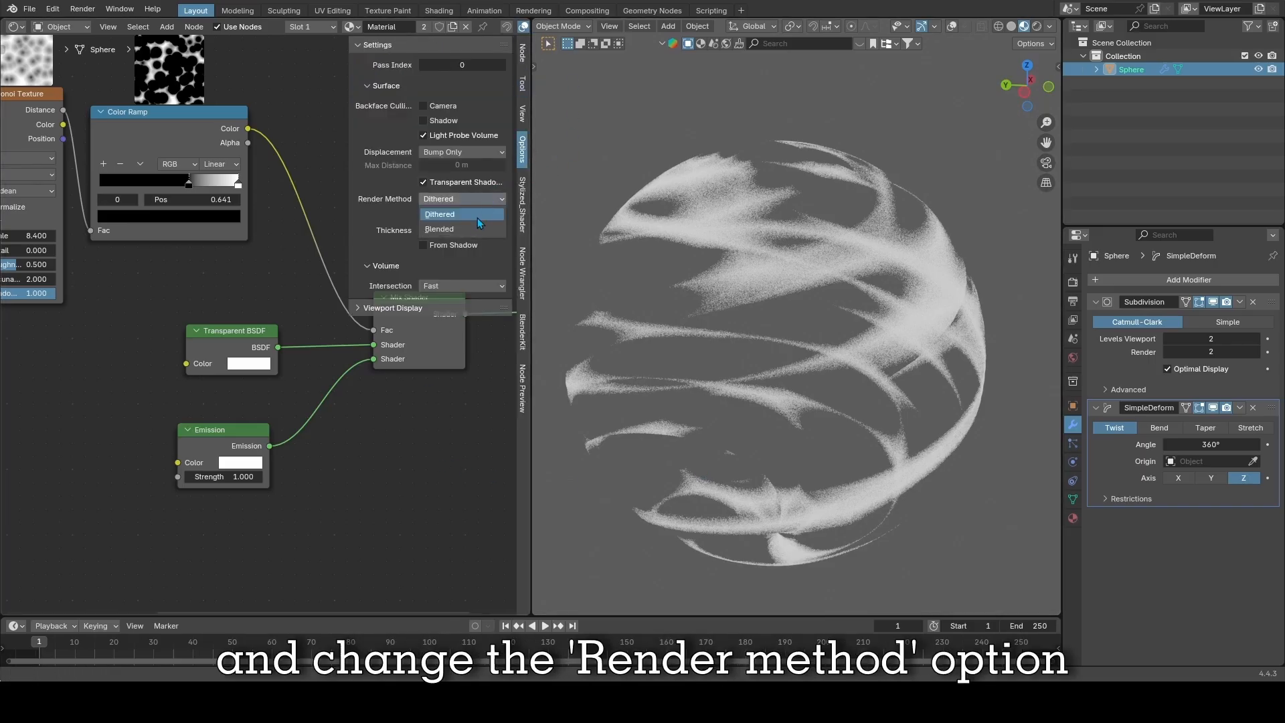
pyautogui.click(438, 229)
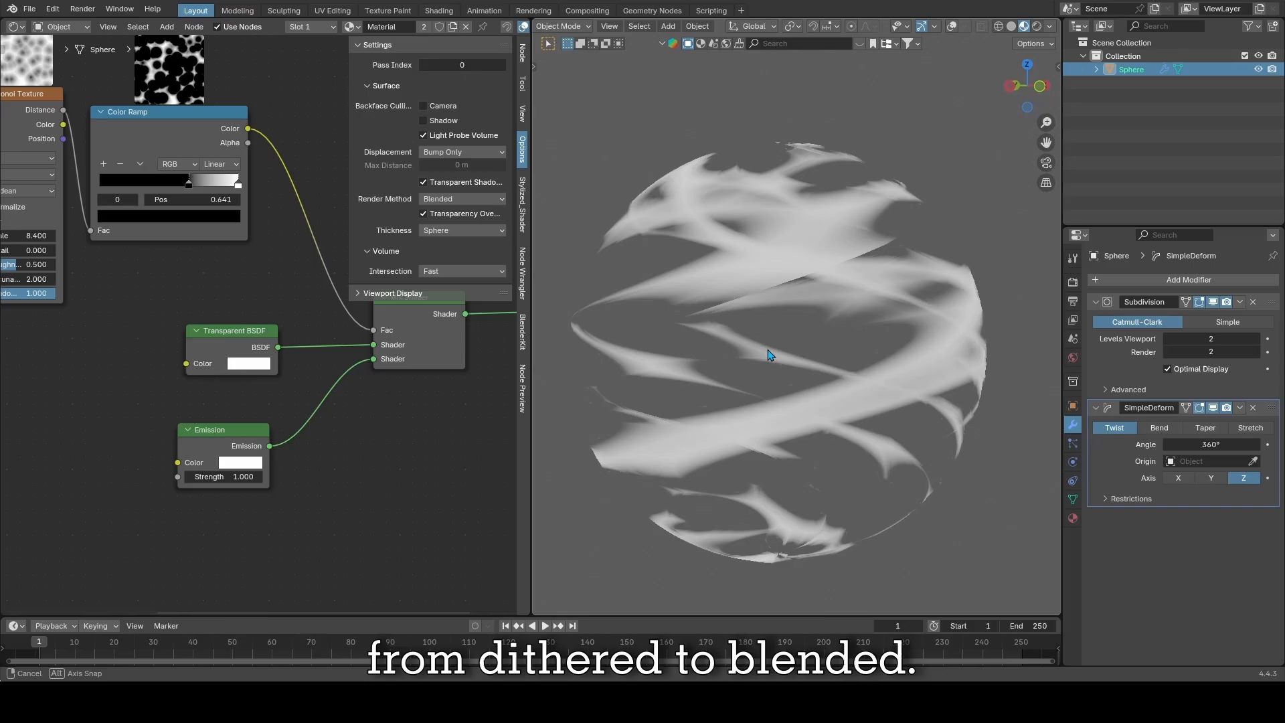
pyautogui.click(461, 198)
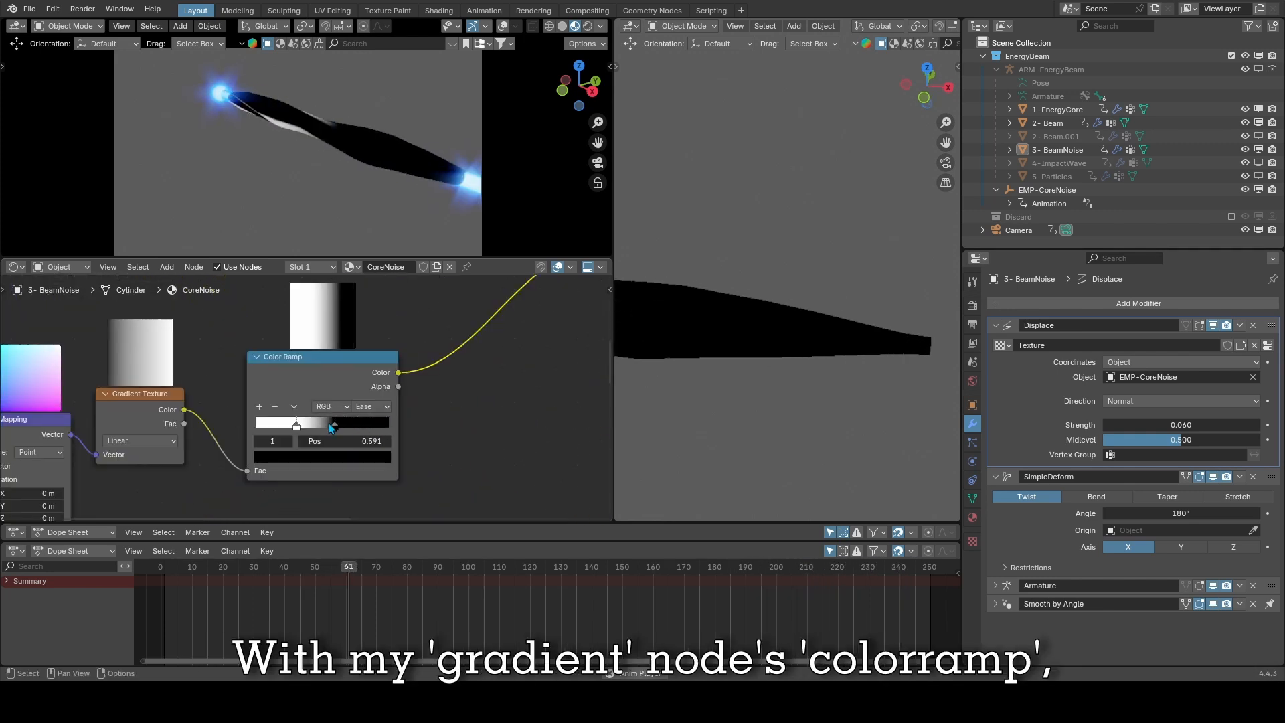
# Drag the BeamNoise gradient Color Ramp stops to reshape the blue-to-cyan fade.
pyautogui.moveTo(295, 423); pyautogui.dragTo(381, 423)
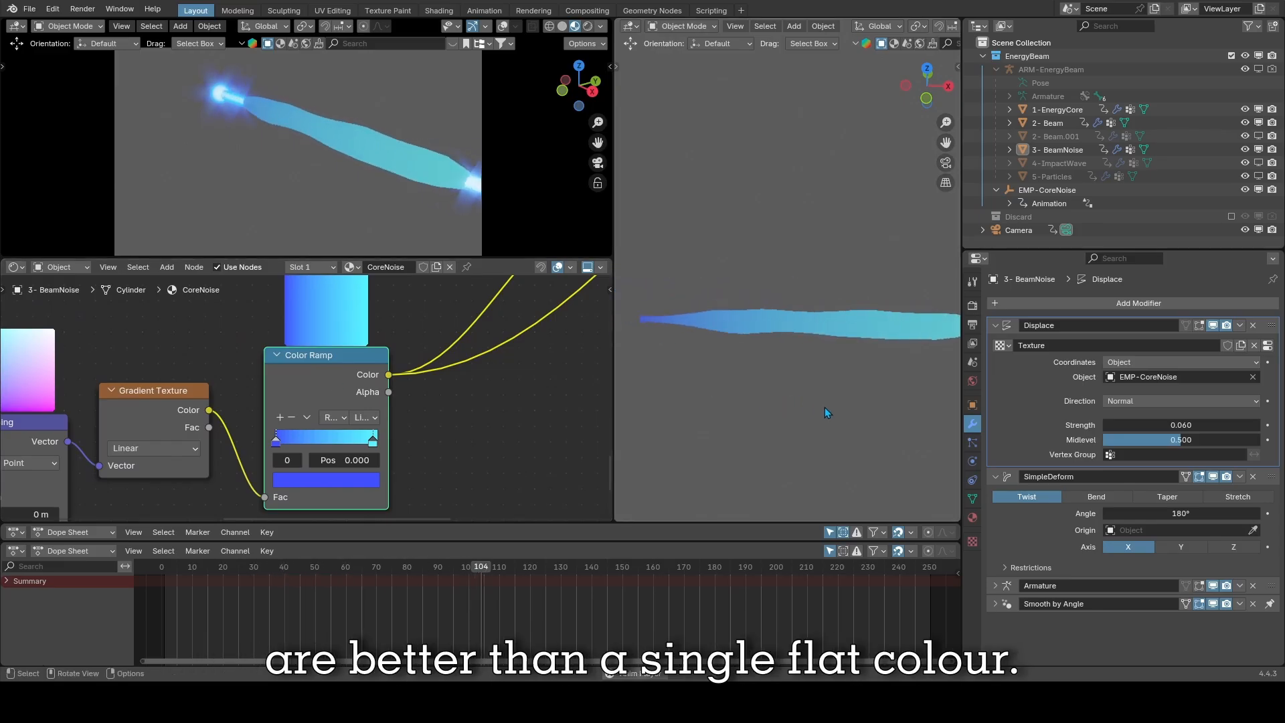
pyautogui.moveTo(286, 436); pyautogui.dragTo(343, 436)
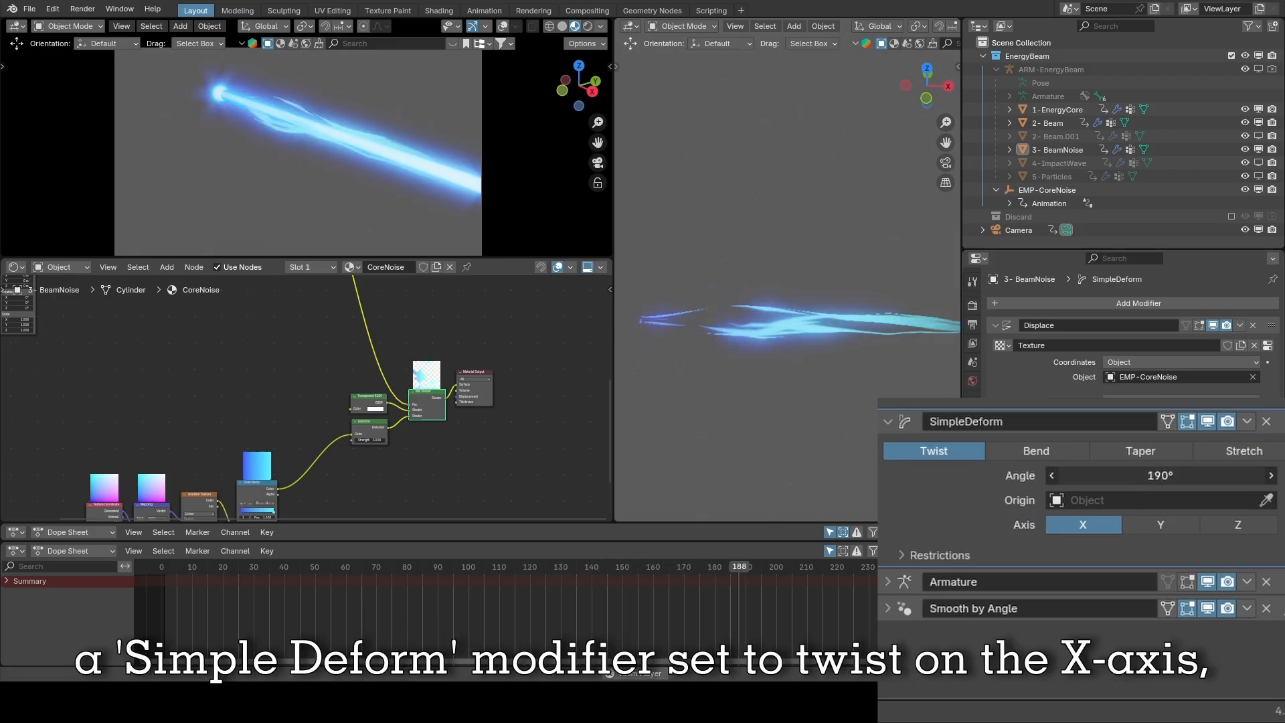
# Set the Simple Deform twist angle on BeamNoise to 190°.
pyautogui.click(1158, 475)
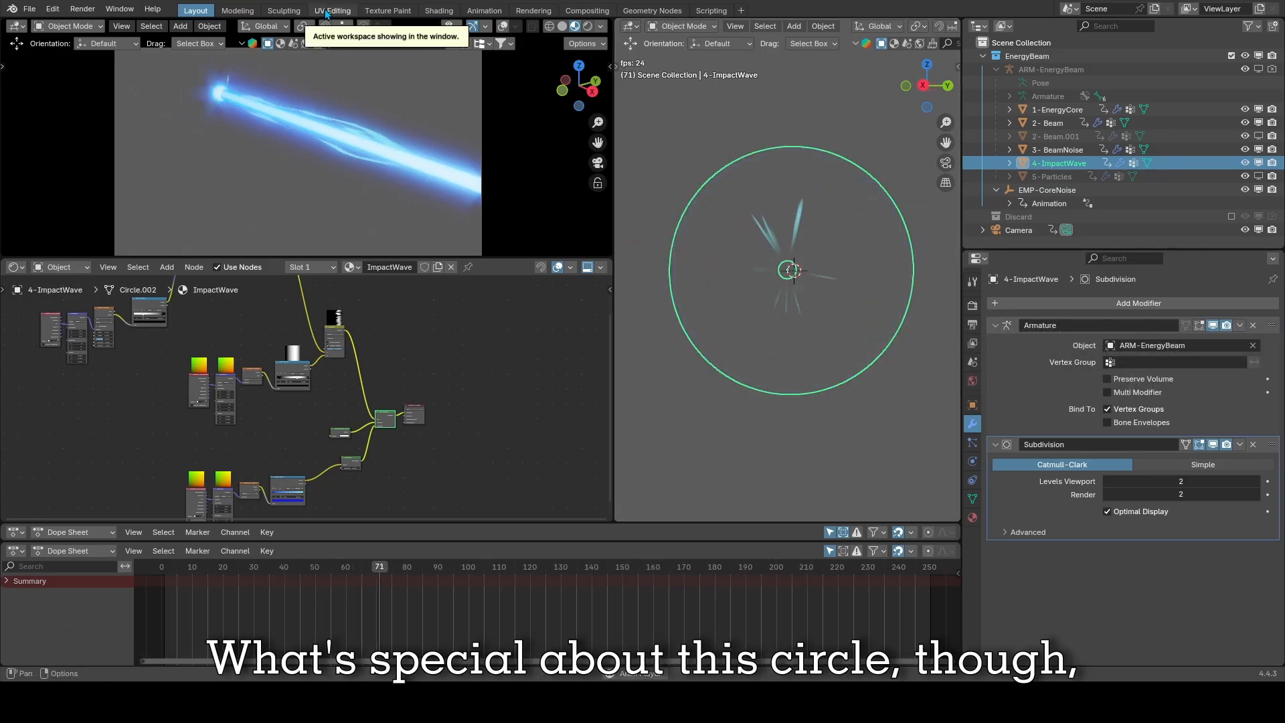
# Inspect ImpactWave's unwrapped UV strips in UV Editing, then leave full screen.
pyautogui.click(332, 10)
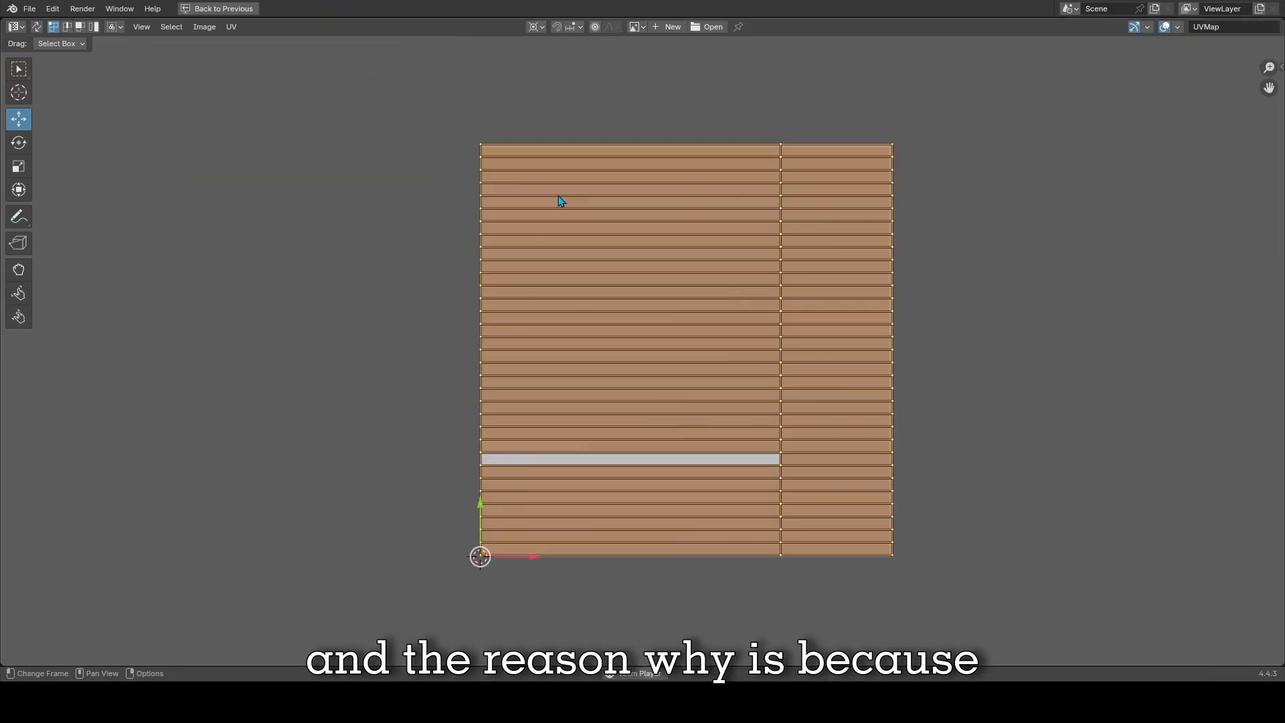
pyautogui.click(332, 10)
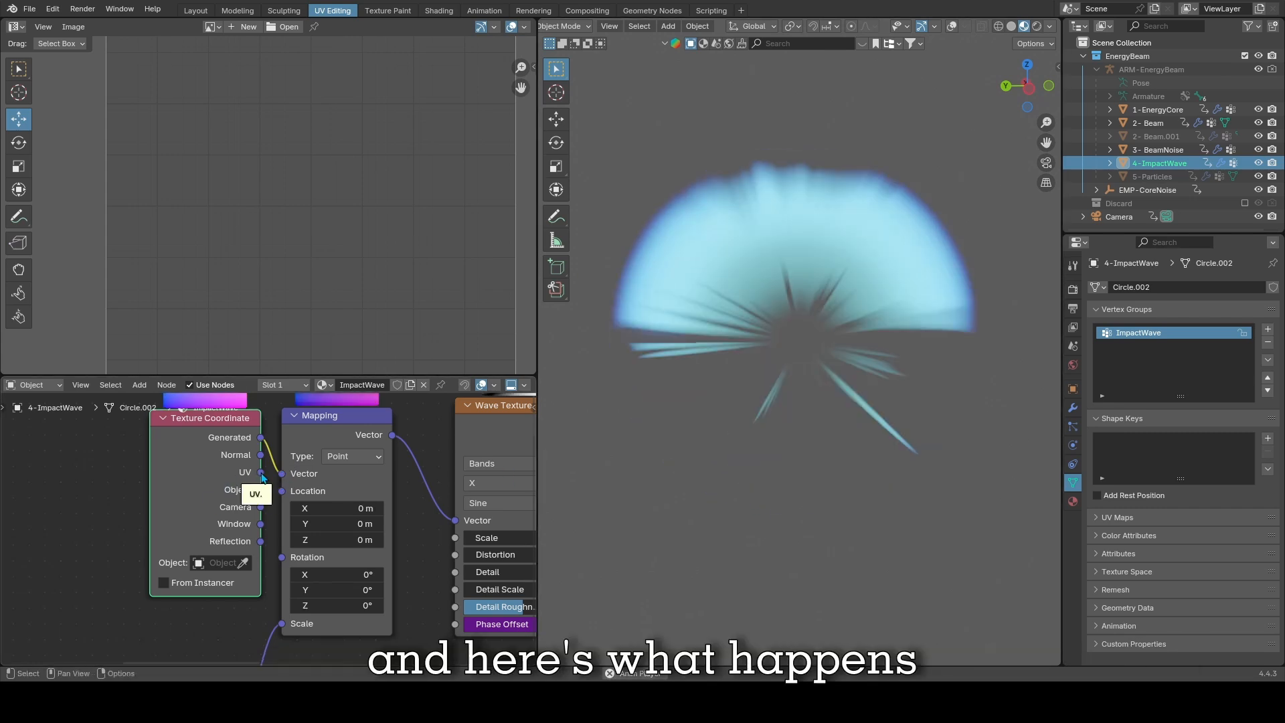
# Link Texture Coordinate UV output to the Mapping node's Vector input.
pyautogui.moveTo(260, 472); pyautogui.dragTo(282, 474)
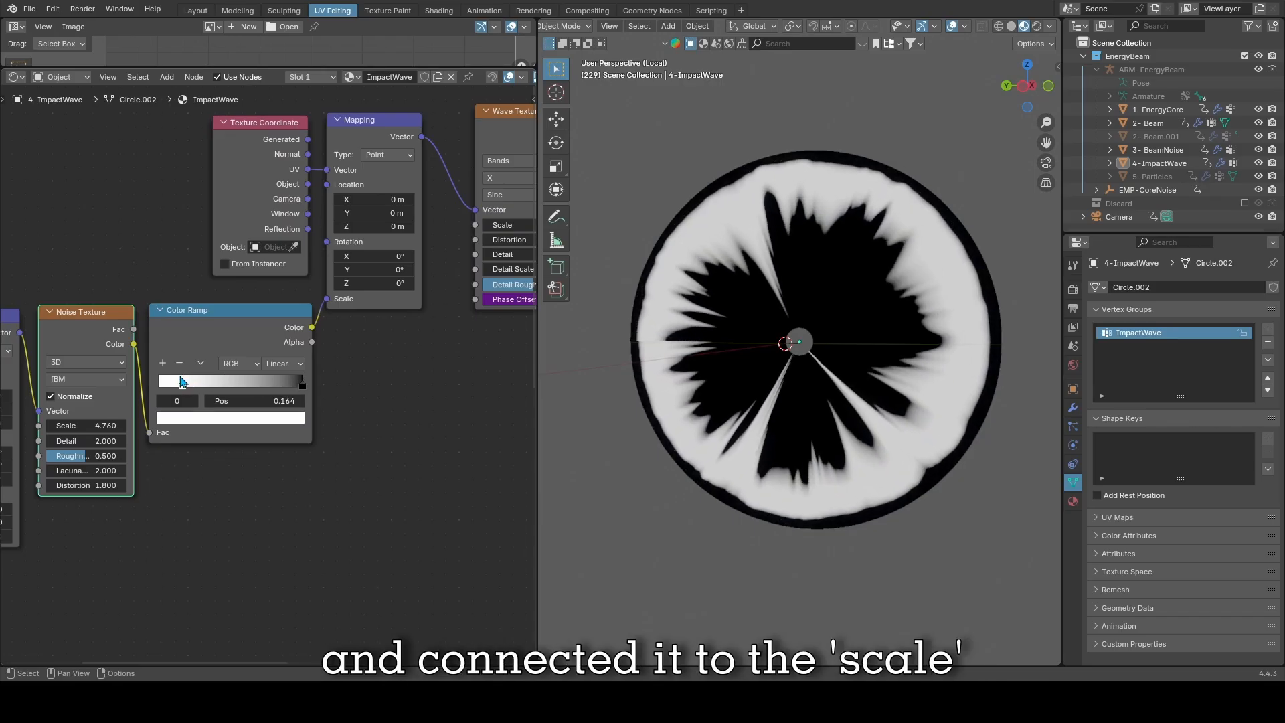
# Slide the noise Color Ramp's black stop to break up the wave ring, leaving a white rim.
pyautogui.moveTo(181, 381); pyautogui.dragTo(184, 381)
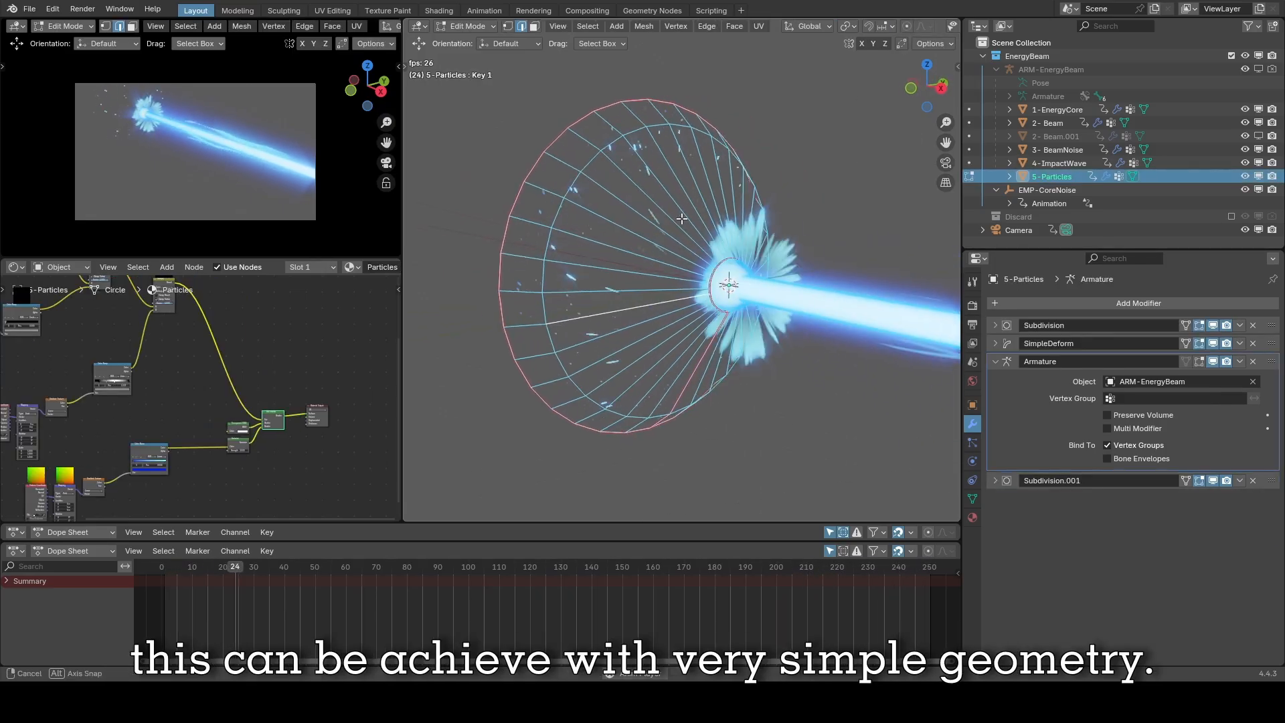
# View the 5-Particles cone front-on and shift its Voronoi Color Ramp white stop left to about 0.055.
pyautogui.click(380, 566)
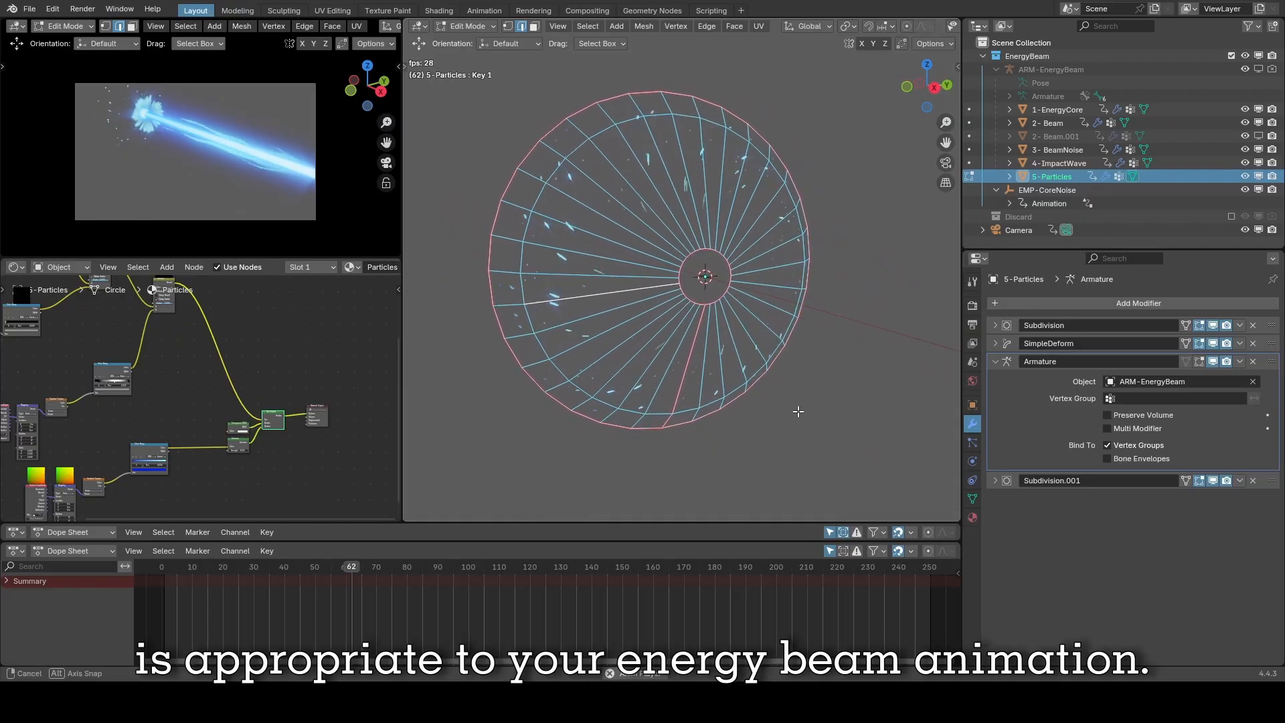
pyautogui.click(332, 10)
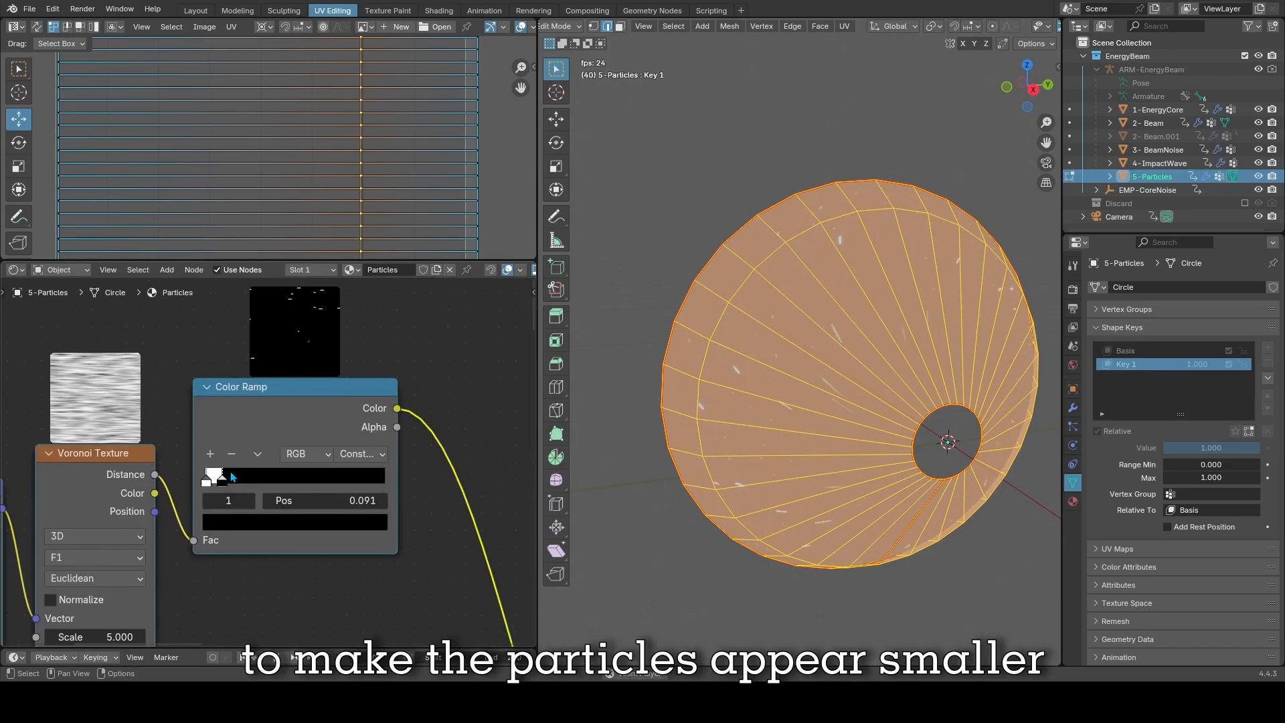
pyautogui.moveTo(217, 475); pyautogui.dragTo(208, 475)
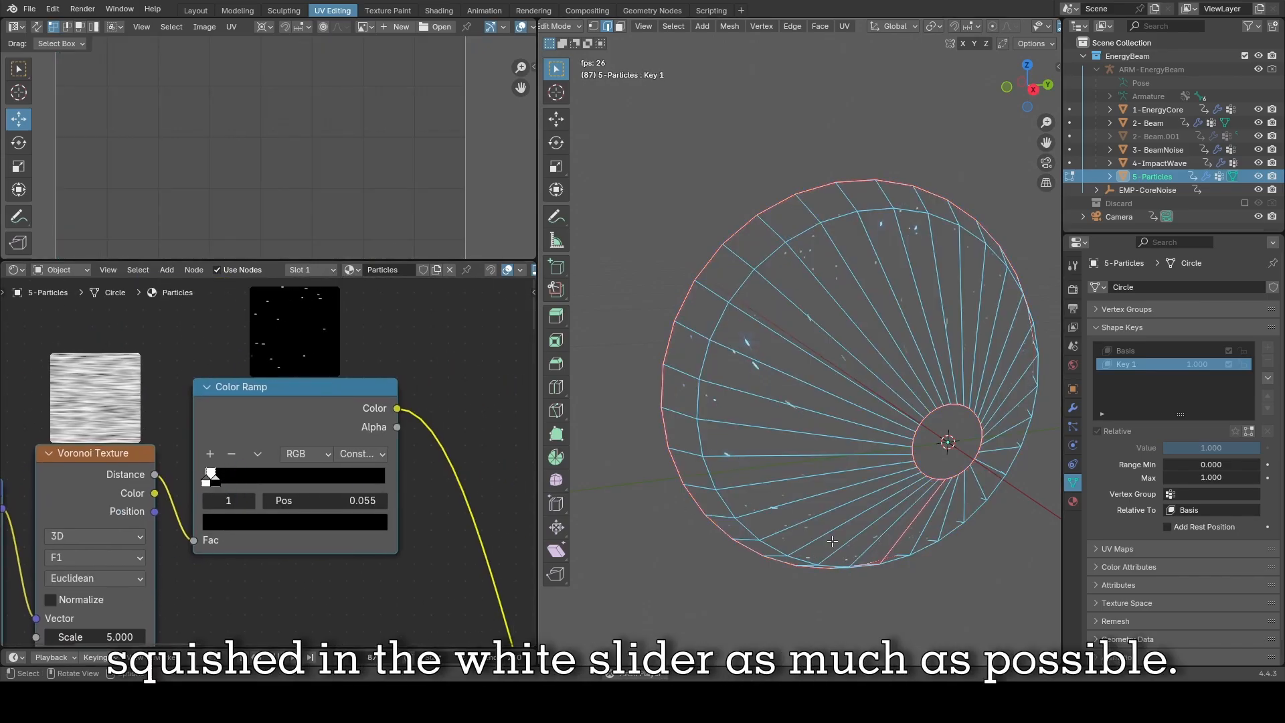